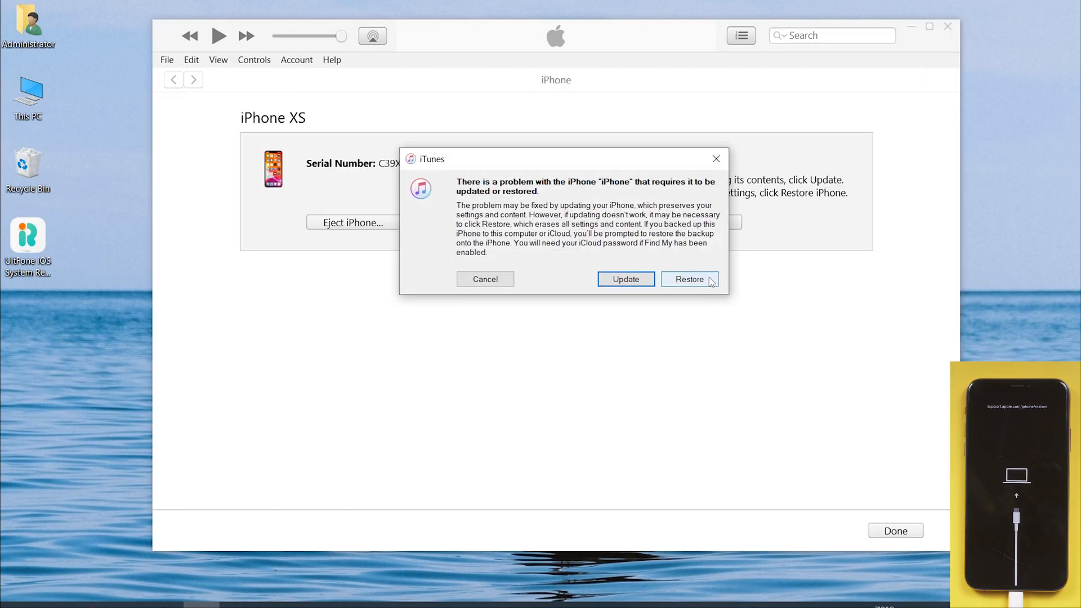
Step: Restore the iPhone to factory settings with the iOS 15.6 update and watch the download progress
{"action": "left_click", "coordinate": [484, 279]}
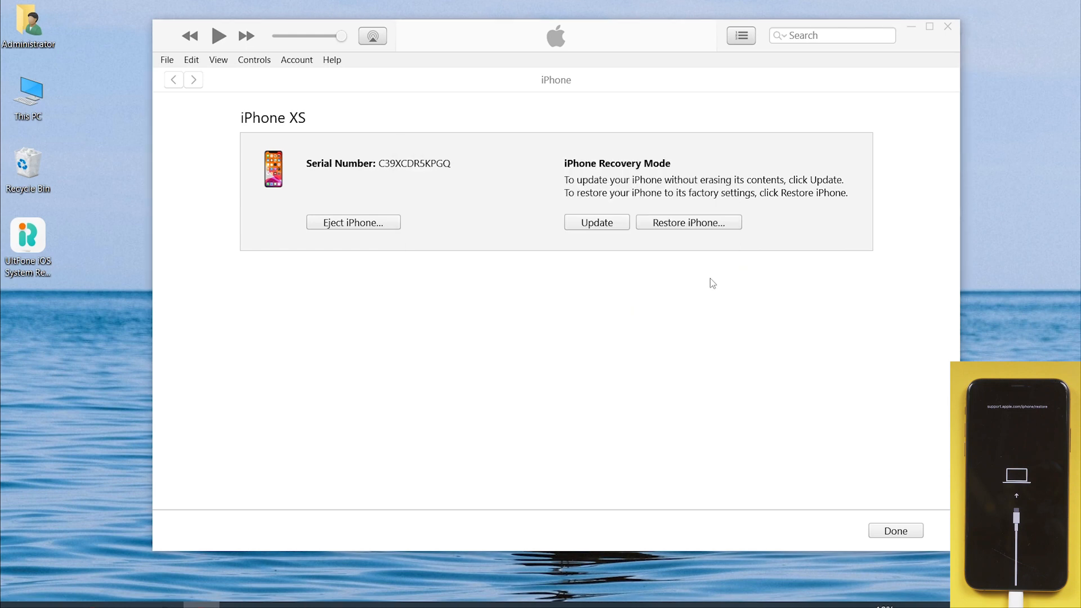
{"action": "left_click", "coordinate": [596, 222]}
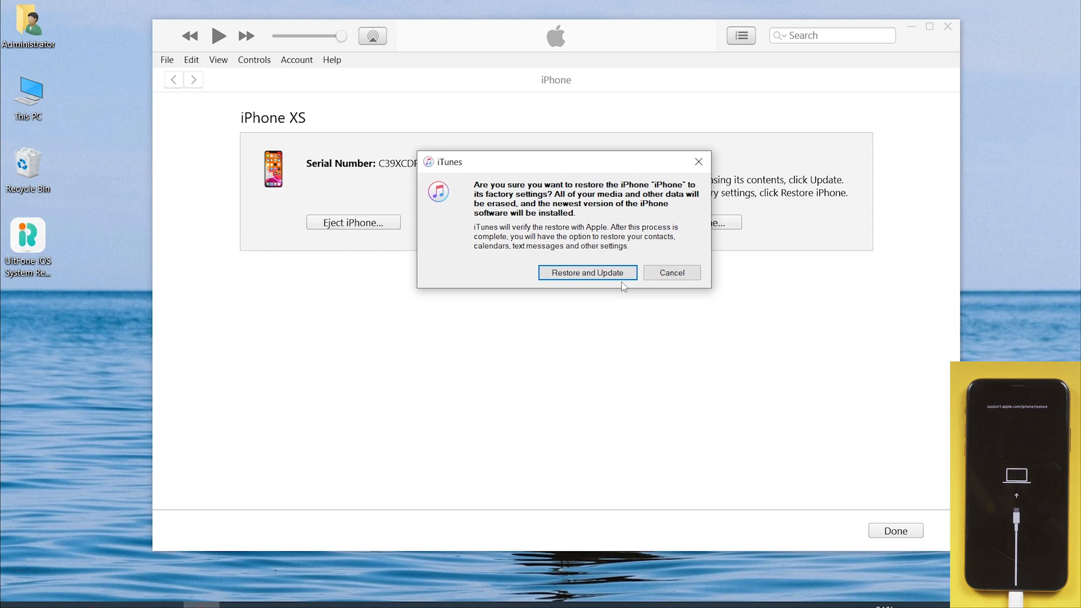
{"action": "left_click", "coordinate": [587, 272]}
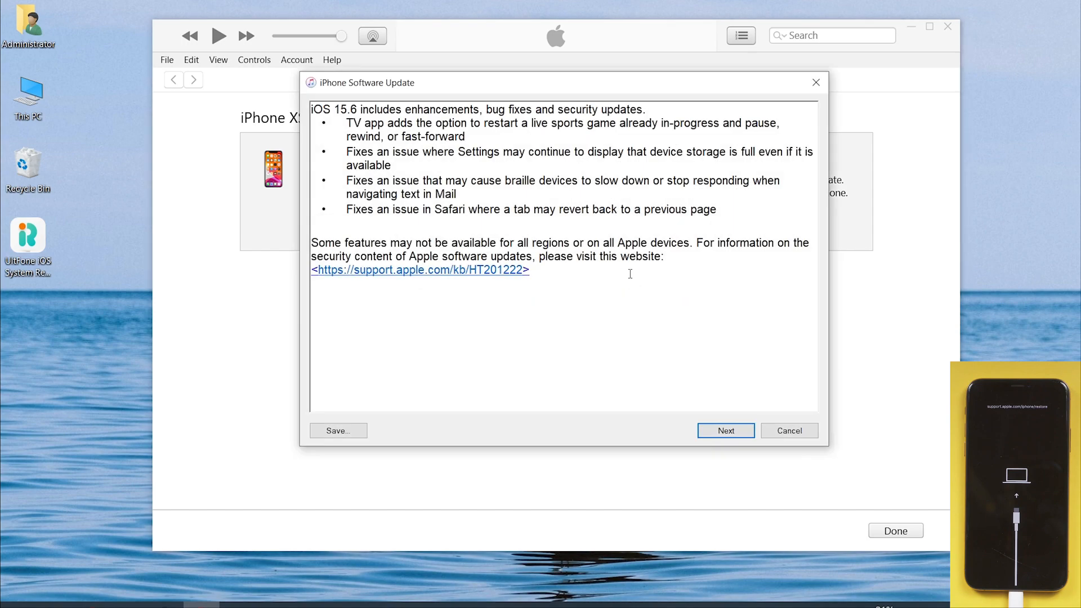
{"action": "left_click", "coordinate": [725, 430]}
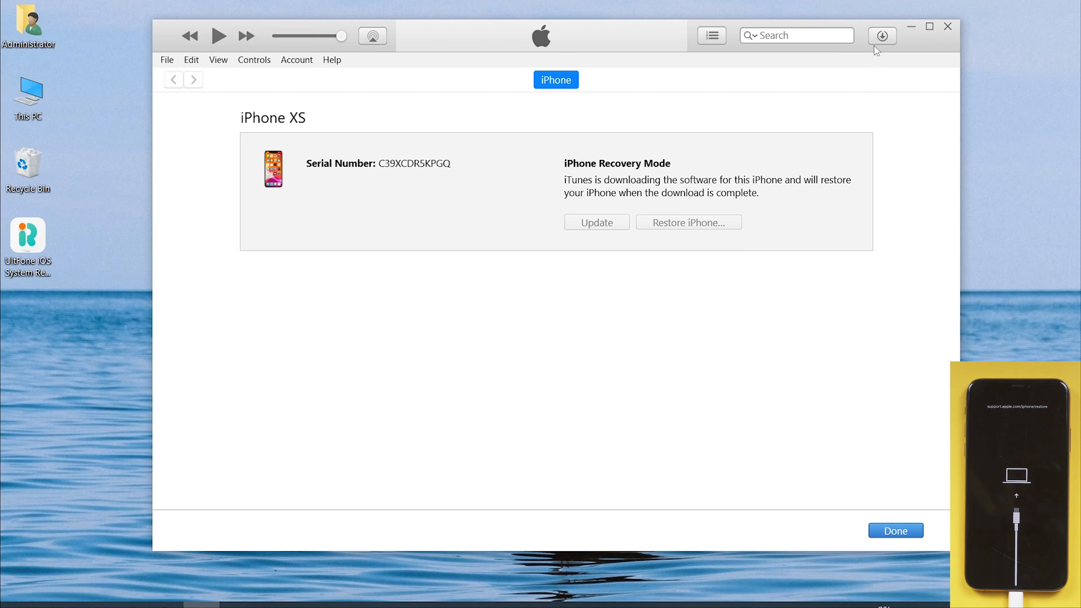
{"action": "left_click", "coordinate": [880, 35]}
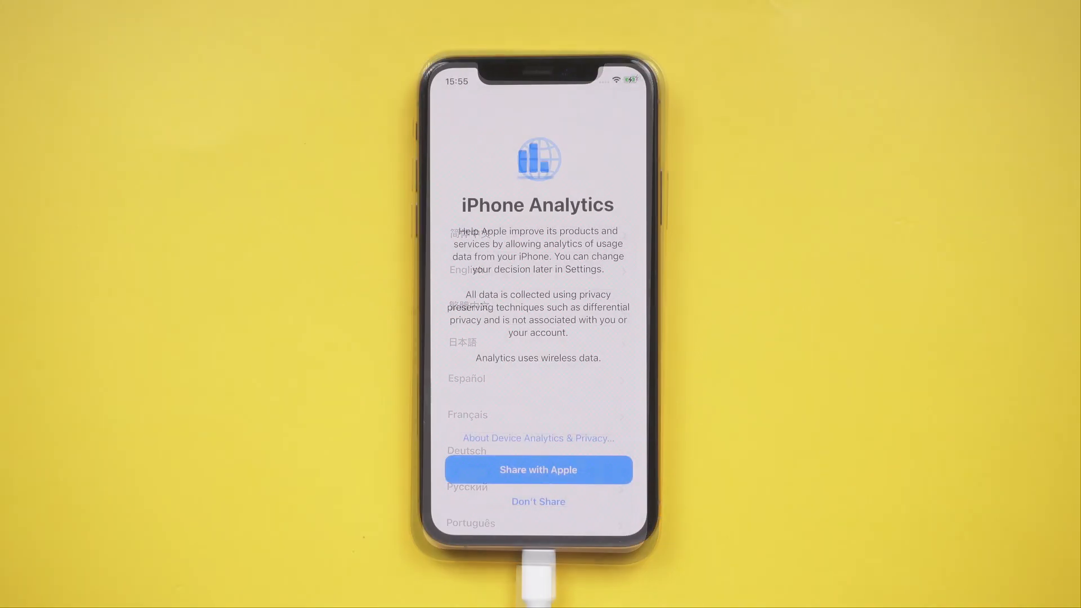
Step: Answer the iPhone Analytics sharing prompt and continue past Messages Access to Contacts
{"action": "left_click", "coordinate": [538, 469]}
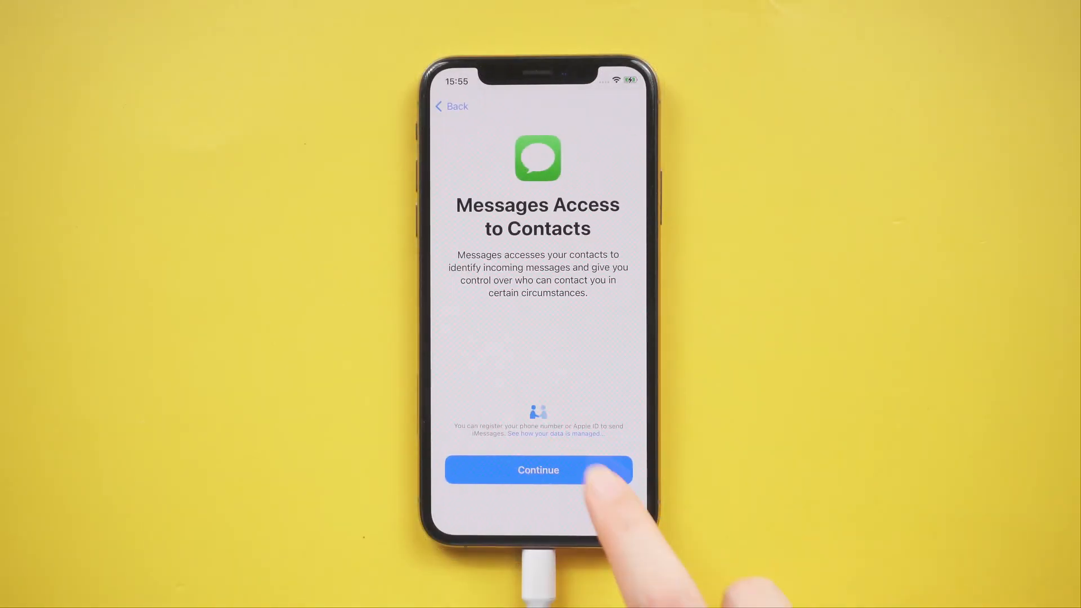
{"action": "left_click", "coordinate": [538, 471]}
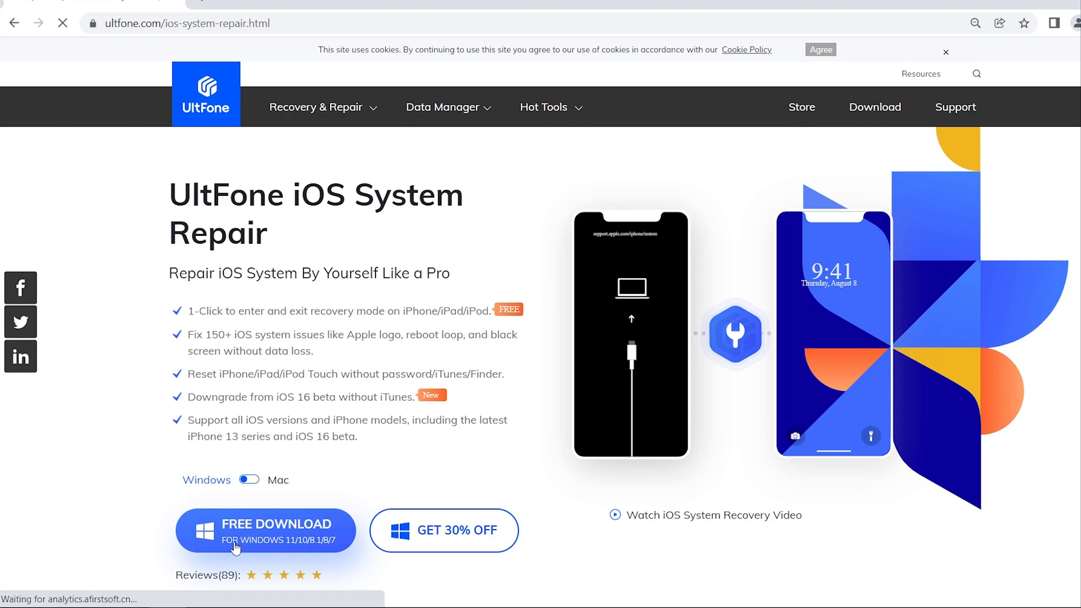
Step: Download the UltFone iOS System Repair Windows installer (ios-system-repair.exe)
{"action": "left_click", "coordinate": [266, 529]}
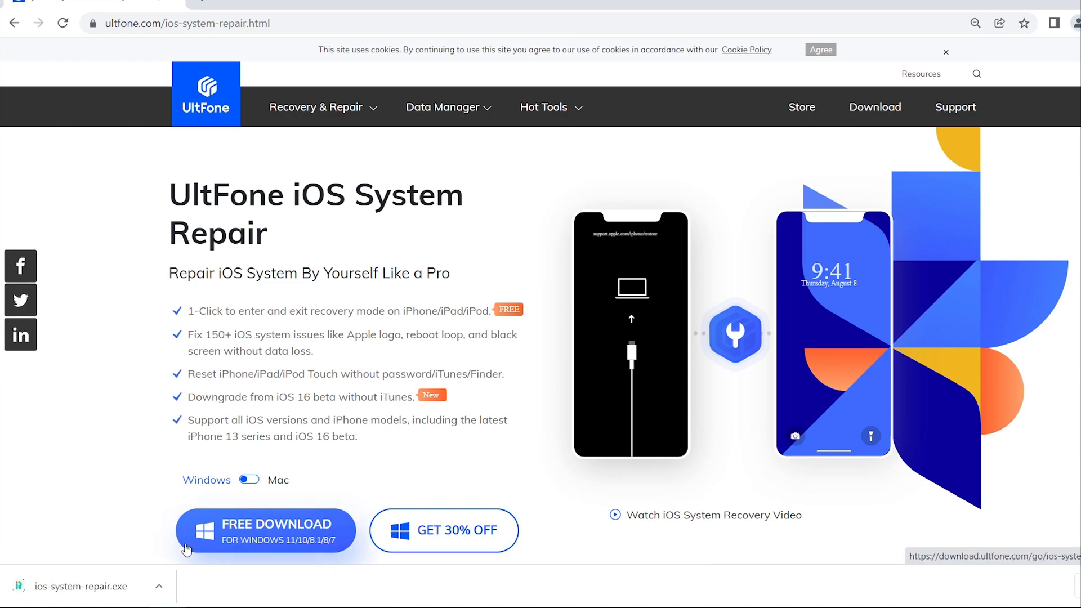